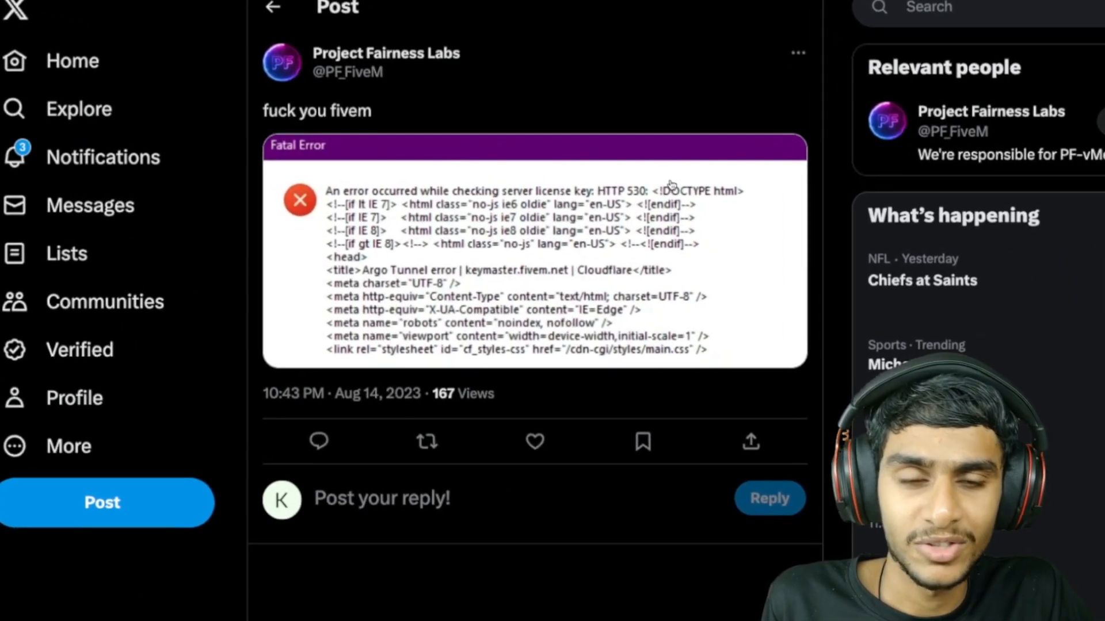
- Scroll down the fatal error 530 post to read the replies beneath it
{"action": "scroll", "scroll_direction": "down", "scroll_amount": 3}
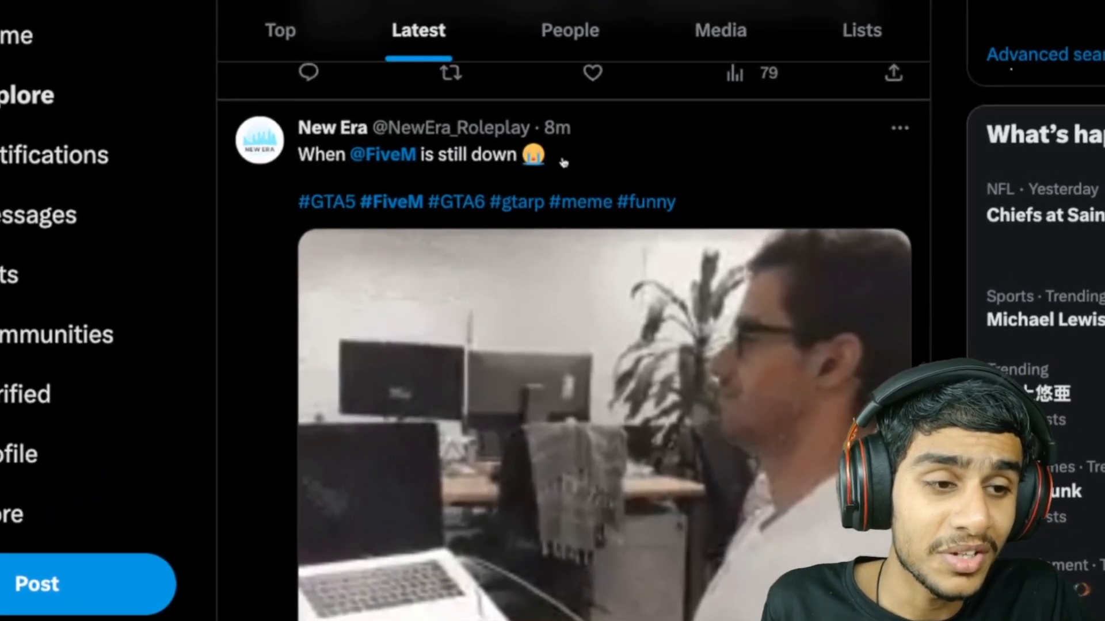
- Scroll through the Latest results to read more complaints about the FiveM downtime
{"action": "scroll", "scroll_direction": "down", "scroll_amount": 3}
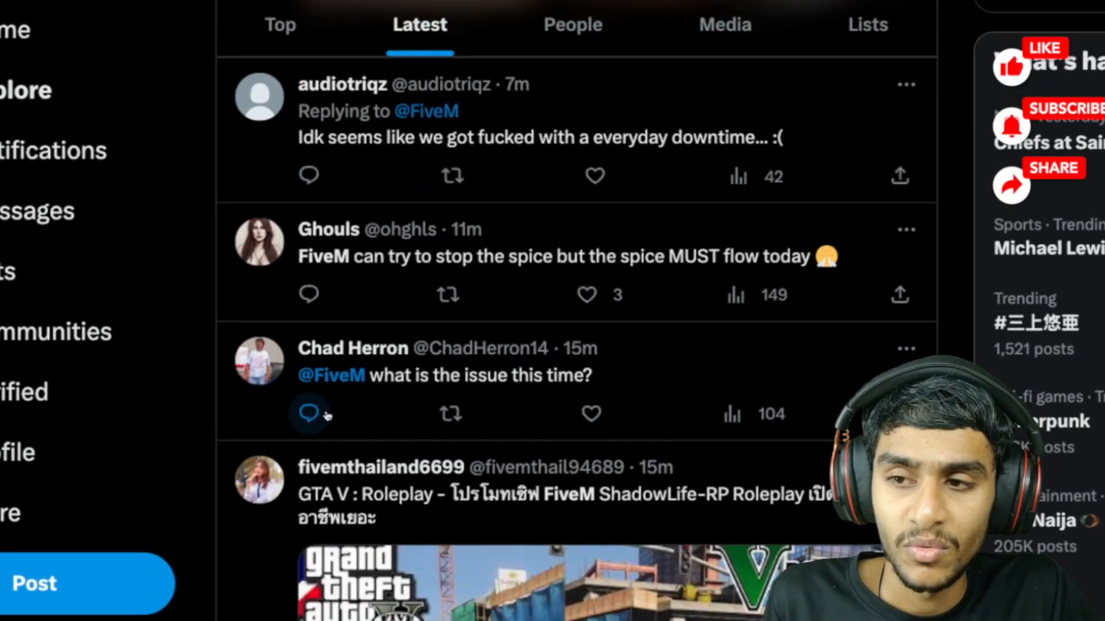
{"action": "scroll", "scroll_direction": "down", "scroll_amount": 3}
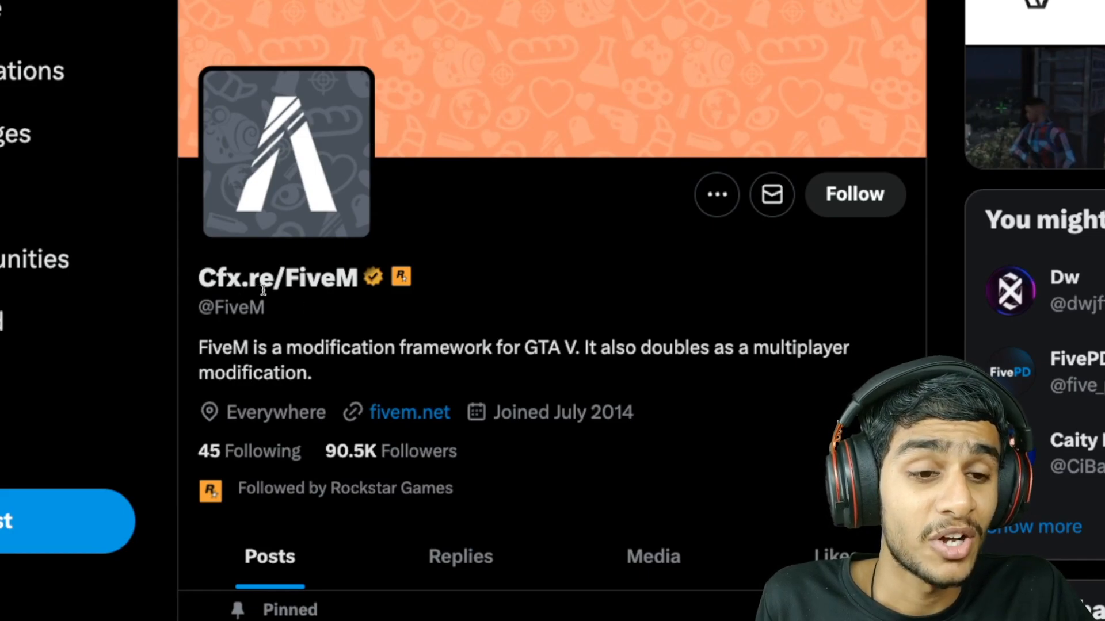
- Scroll down the Cfx.re/FiveM profile timeline to review its recent posts about the outage
{"action": "scroll", "scroll_direction": "down", "scroll_amount": 3}
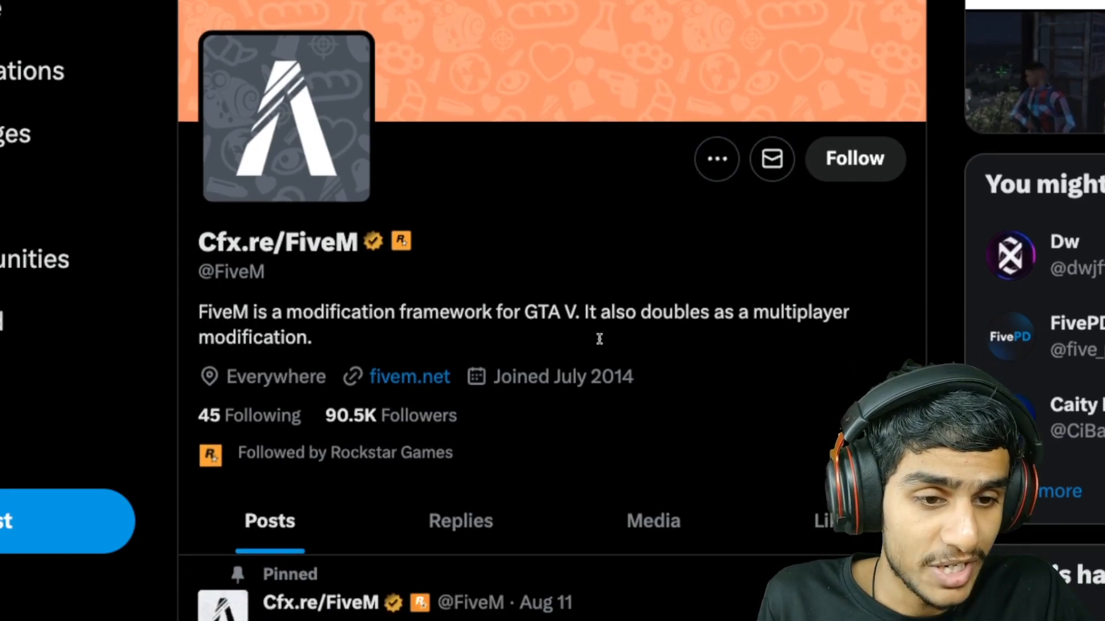
{"action": "scroll", "scroll_direction": "down", "scroll_amount": 3}
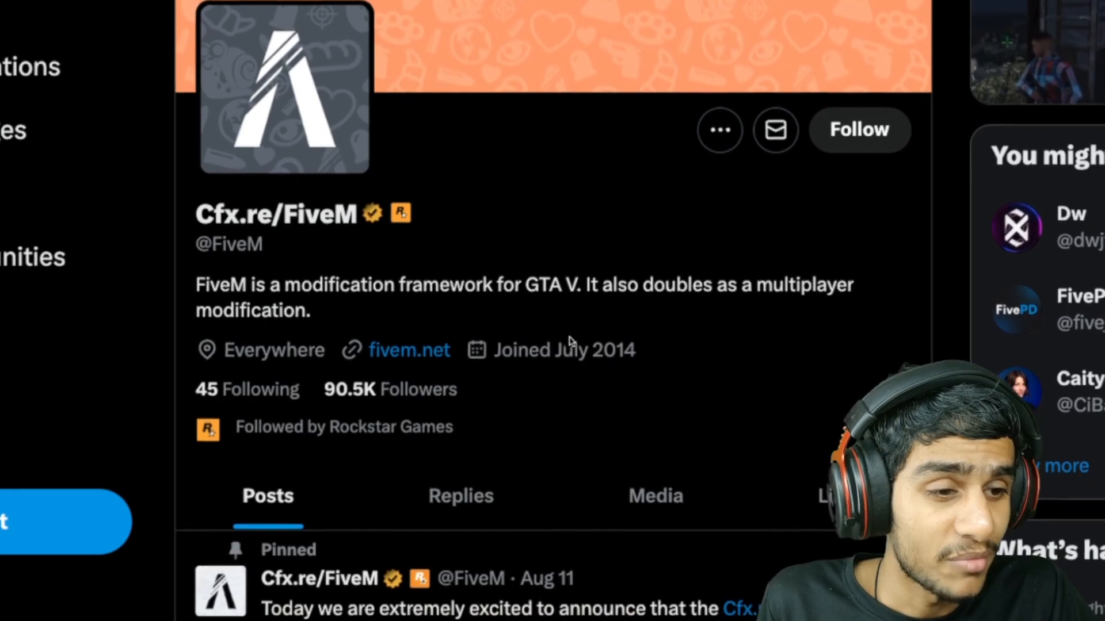
{"action": "scroll", "scroll_direction": "down", "scroll_amount": 3}
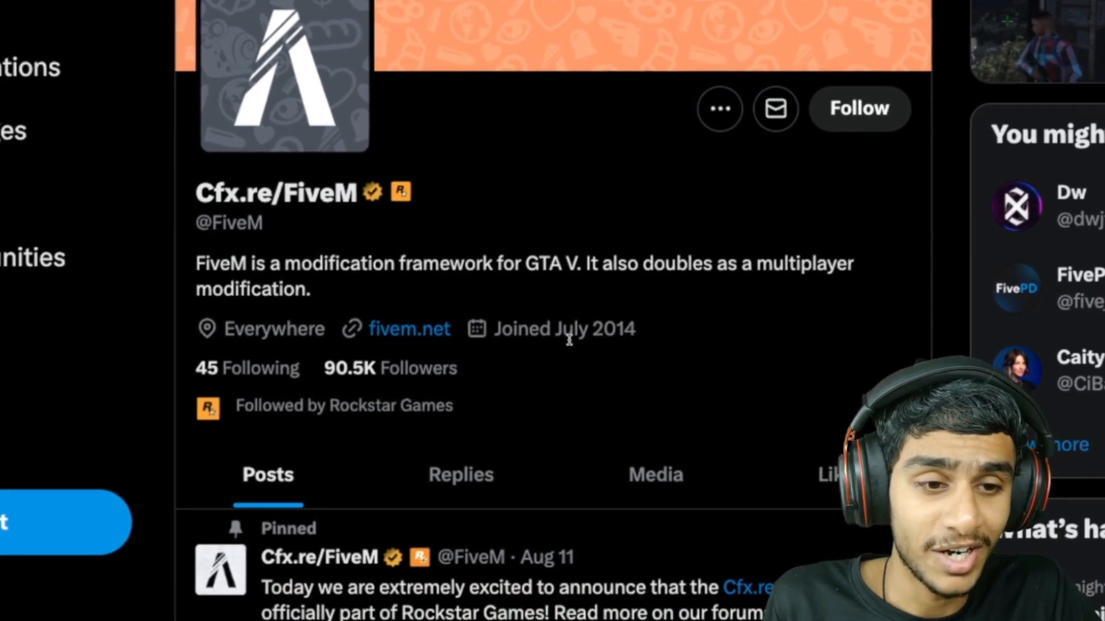
{"action": "scroll", "scroll_direction": "down", "scroll_amount": 3}
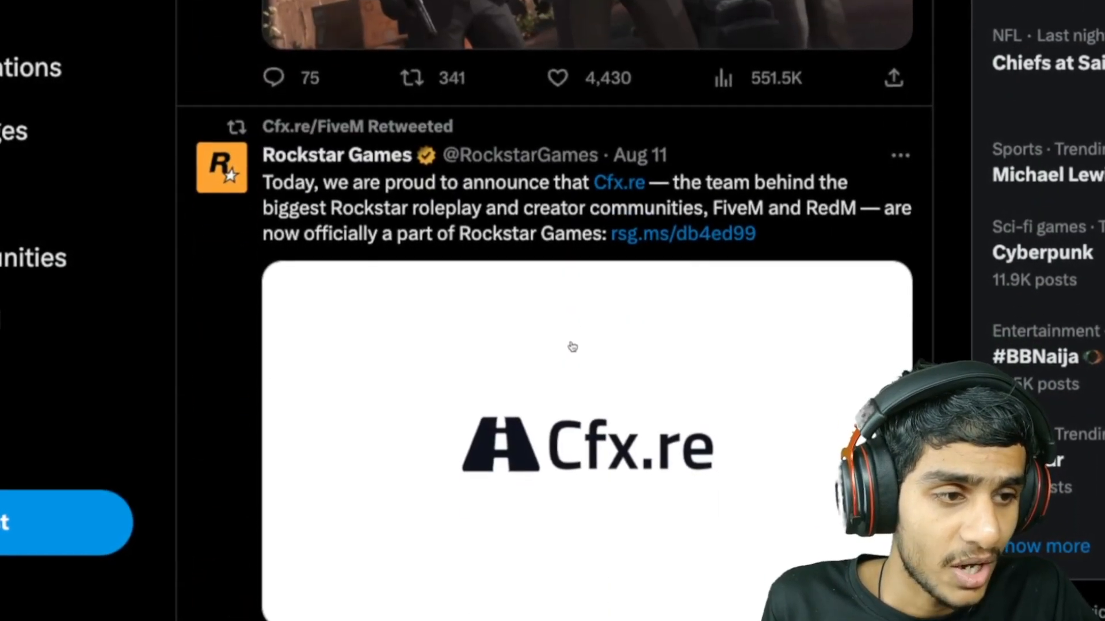
{"action": "scroll", "scroll_direction": "down", "scroll_amount": 3}
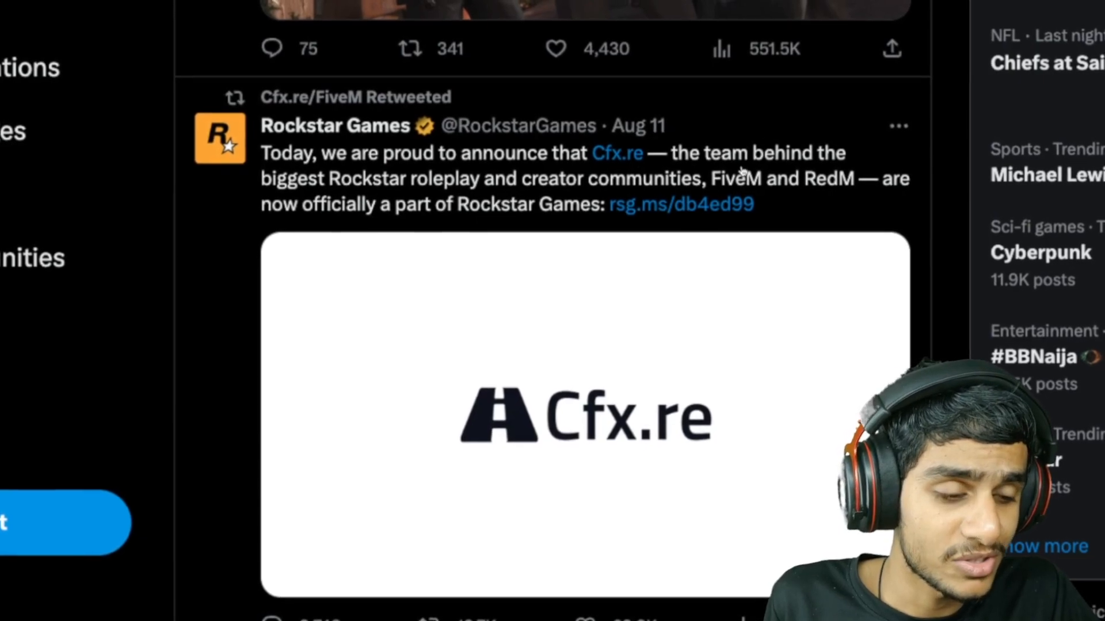
{"action": "scroll", "scroll_direction": "down", "scroll_amount": 3}
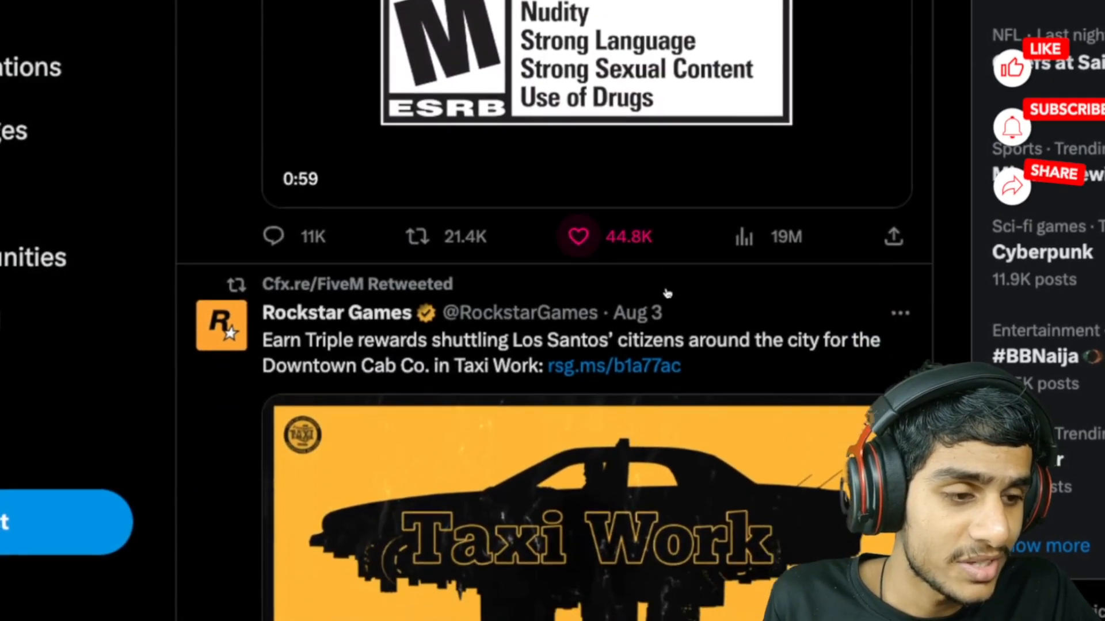
{"action": "scroll", "scroll_direction": "down", "scroll_amount": 3}
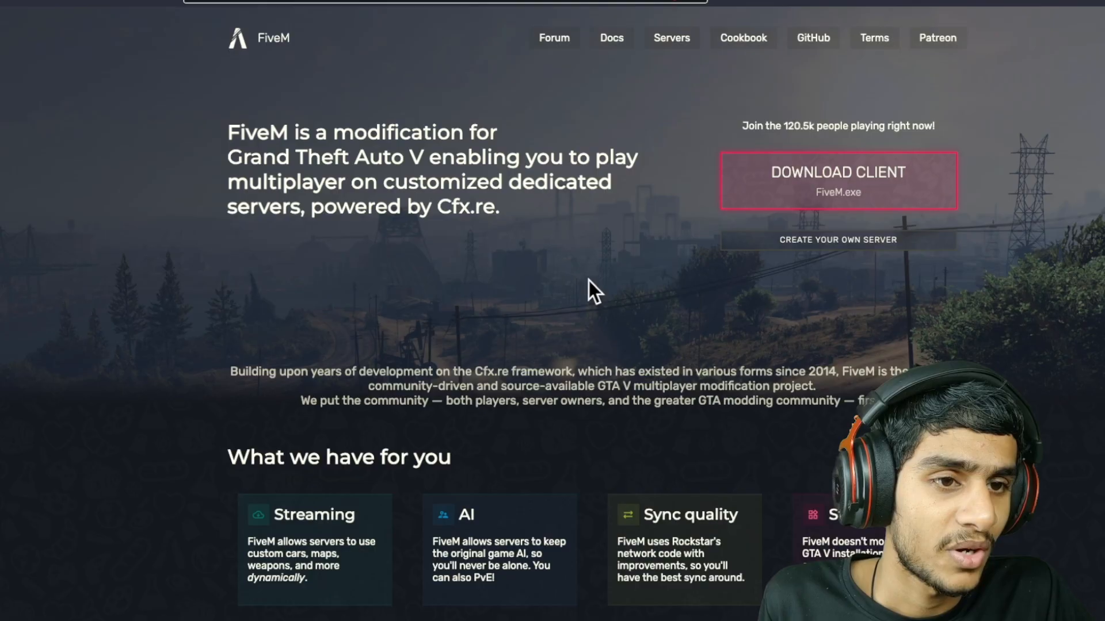
{"action": "scroll", "scroll_direction": "down", "scroll_amount": 3}
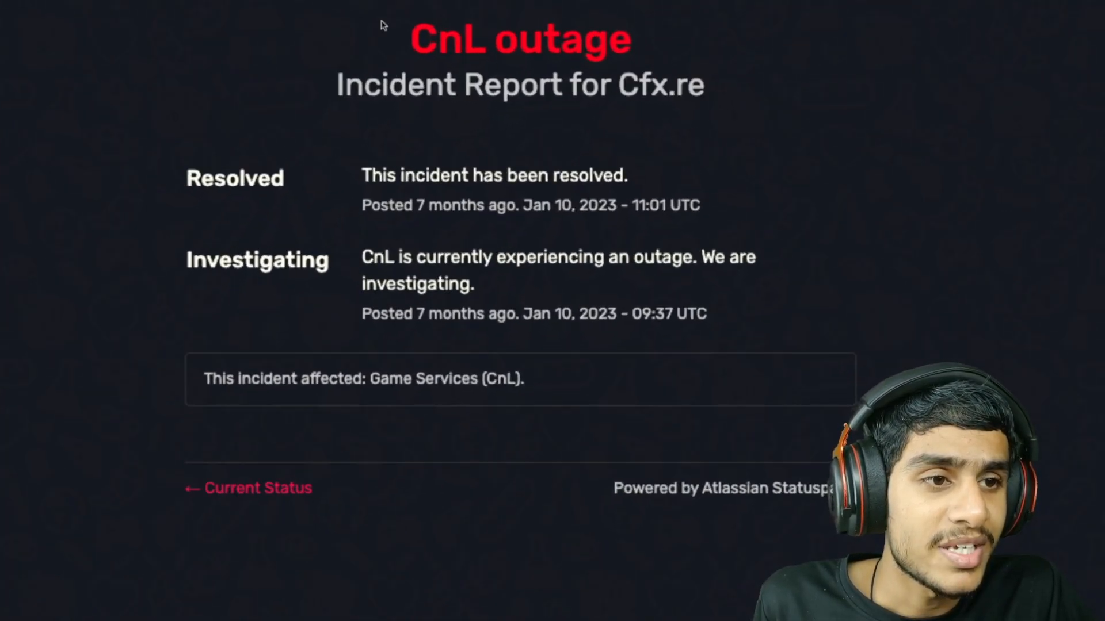
- Select the address bar text to navigate to the status.cfx.re incident report
{"action": "left_click_drag", "start_coordinate": [412, 39], "coordinate": [630, 39]}
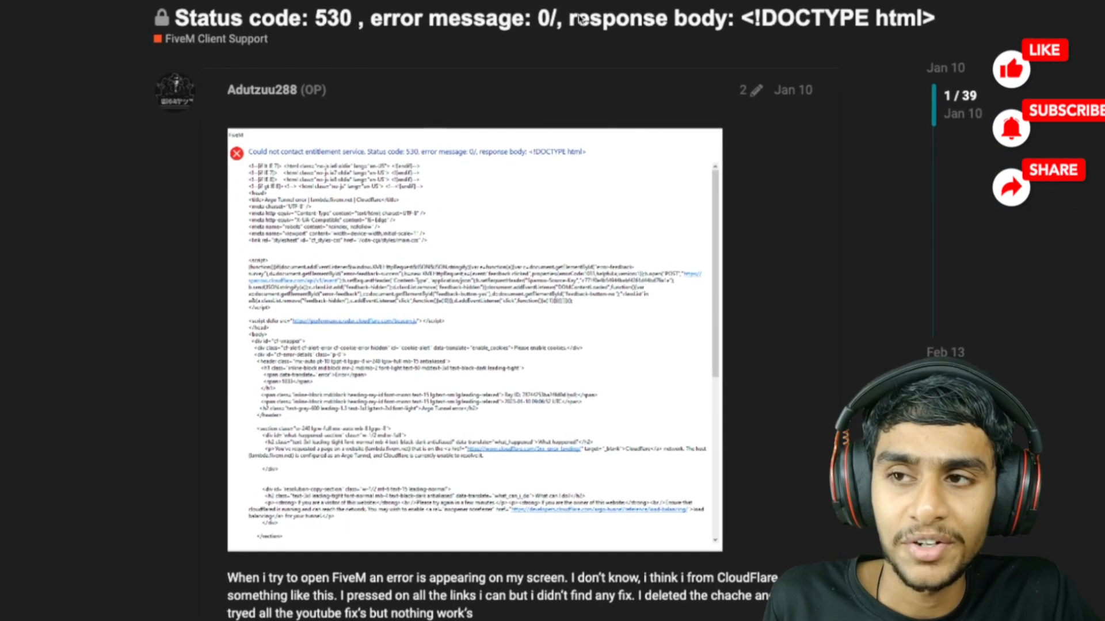
- Scroll through the Status code 530 thread replies reporting the CnL outage and FiveM still down
{"action": "scroll", "scroll_direction": "down", "scroll_amount": 3}
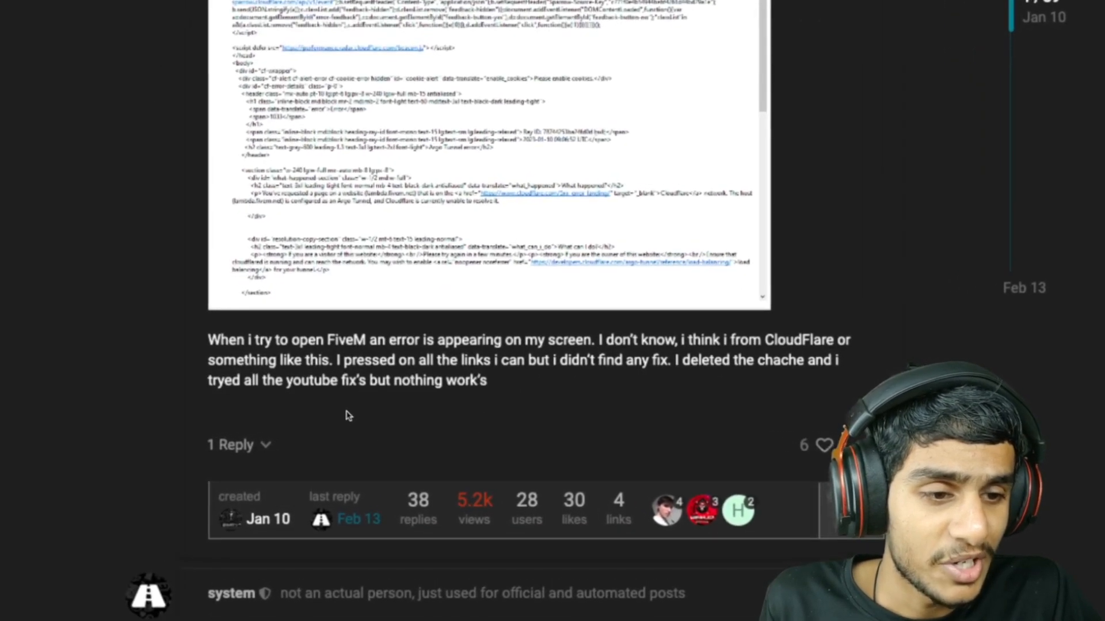
{"action": "scroll", "scroll_direction": "down", "scroll_amount": 3}
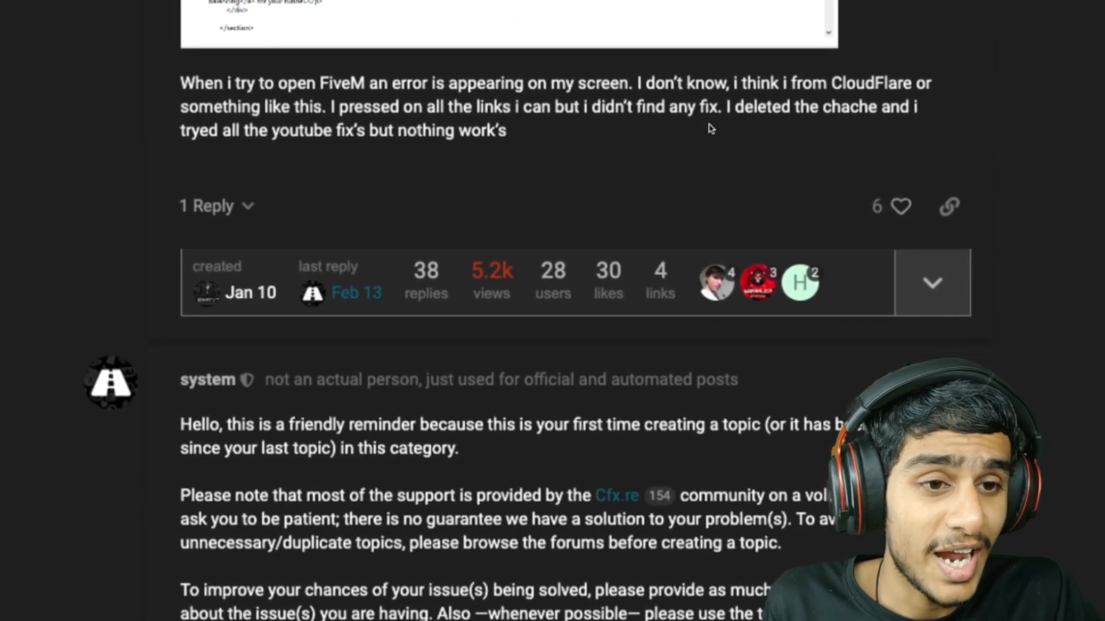
{"action": "scroll", "scroll_direction": "down", "scroll_amount": 3}
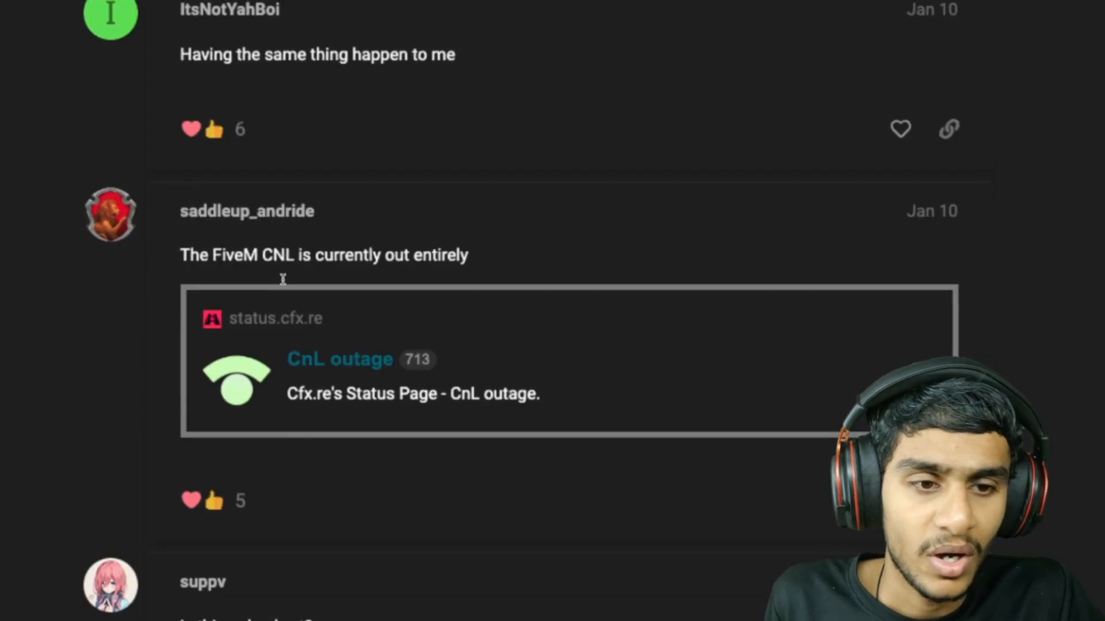
{"action": "mouse_move", "coordinate": [274, 261]}
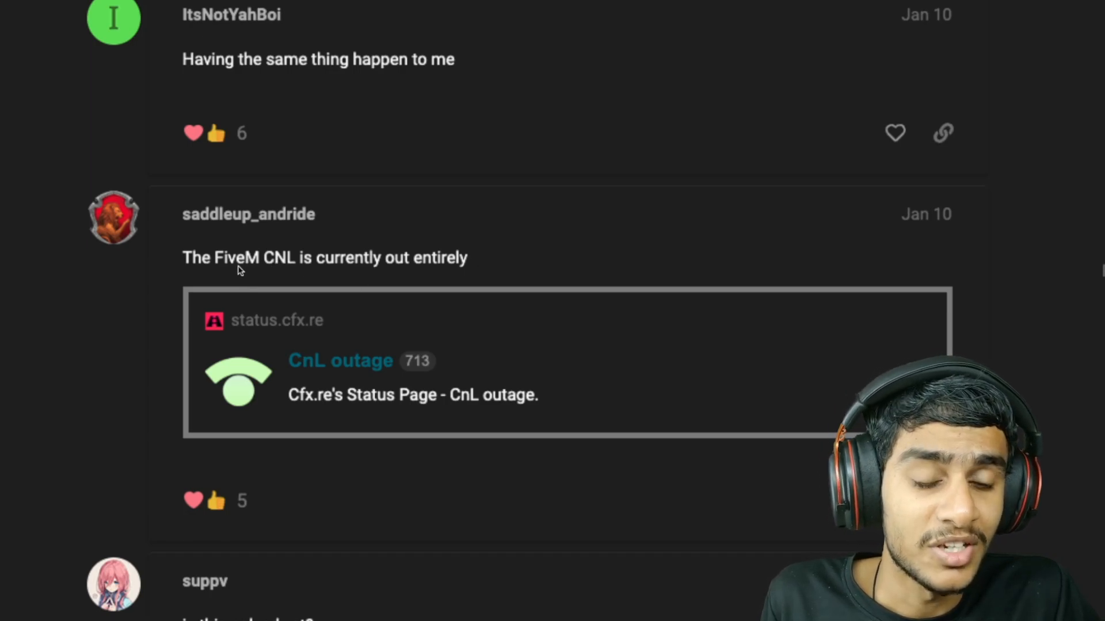
{"action": "scroll", "scroll_direction": "down", "scroll_amount": 3}
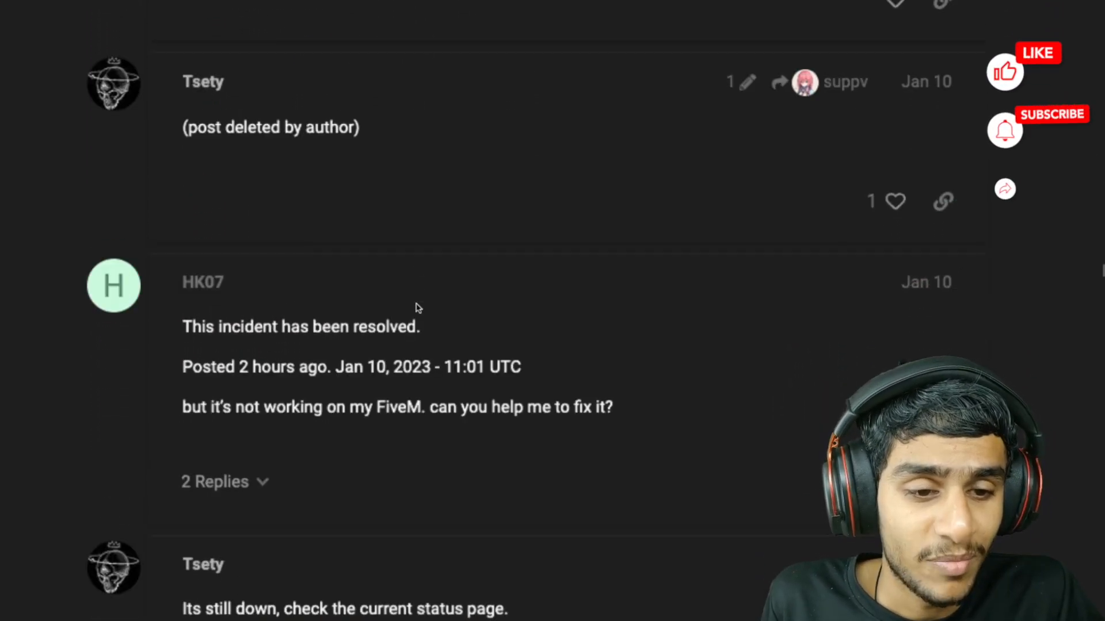
{"action": "scroll", "scroll_direction": "down", "scroll_amount": 3}
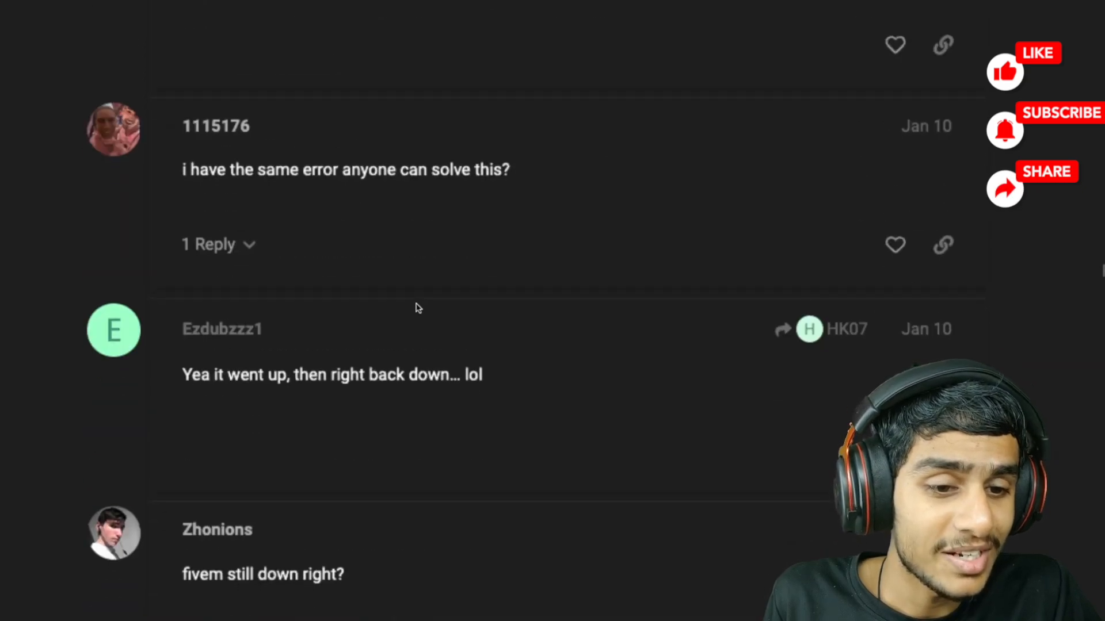